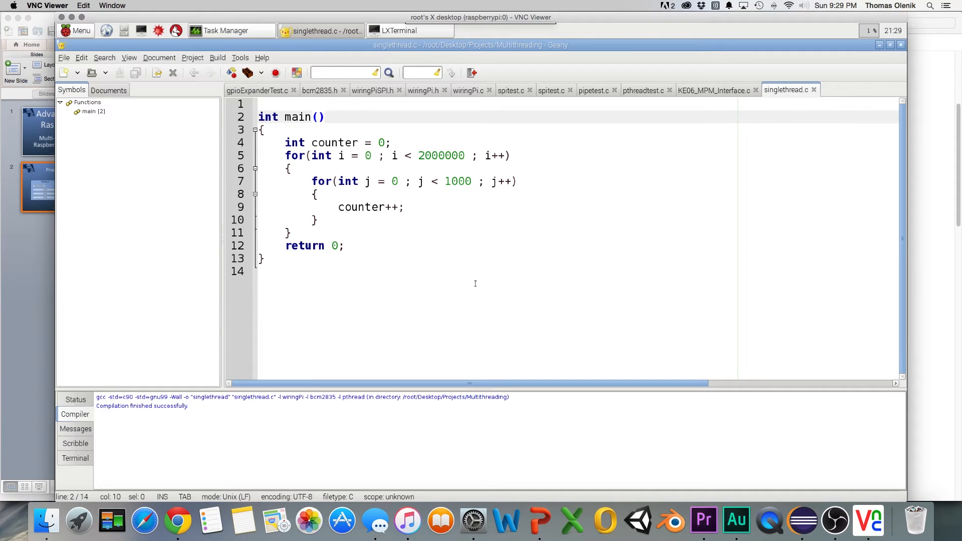
Step: Run singlethread from Geany and show it at about 25% CPU in Task Manager beside the editor
click(323, 116)
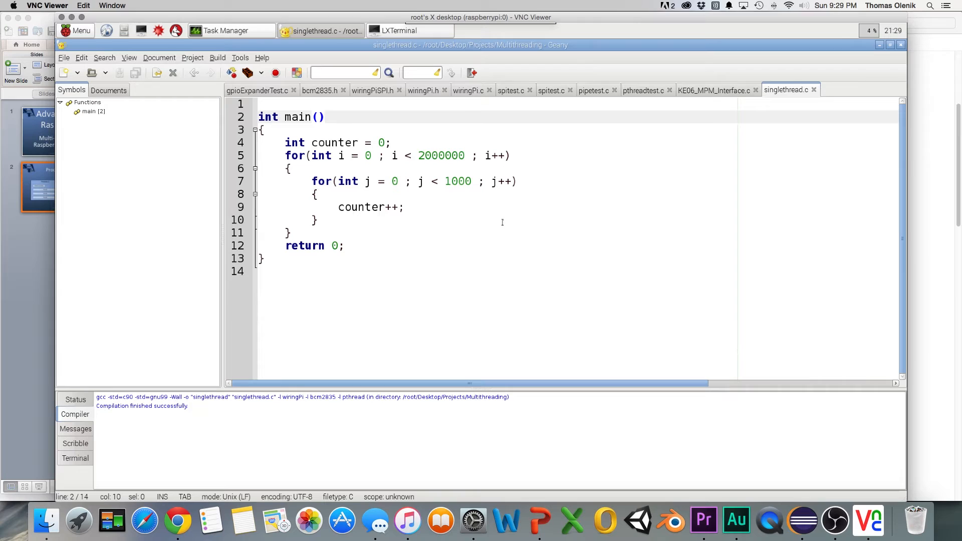
click(324, 116)
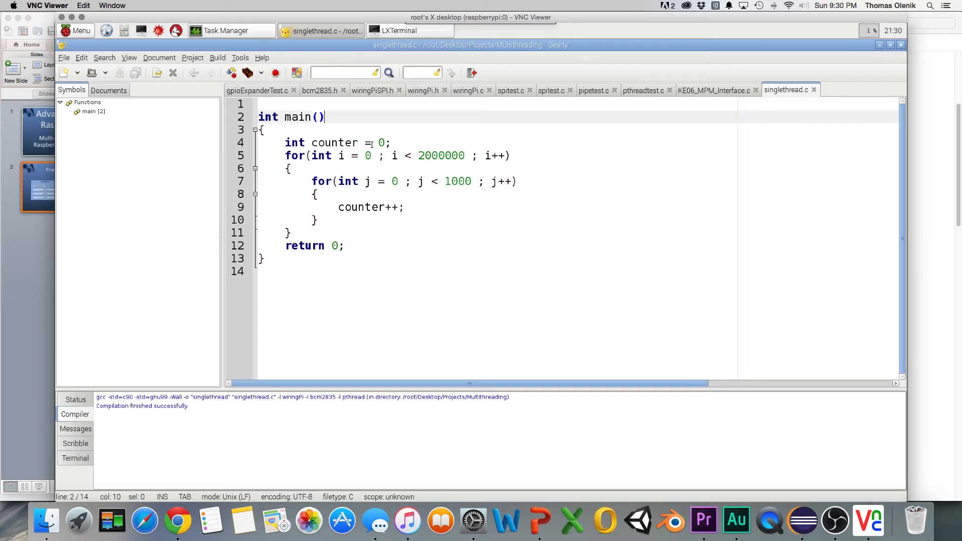
click(232, 72)
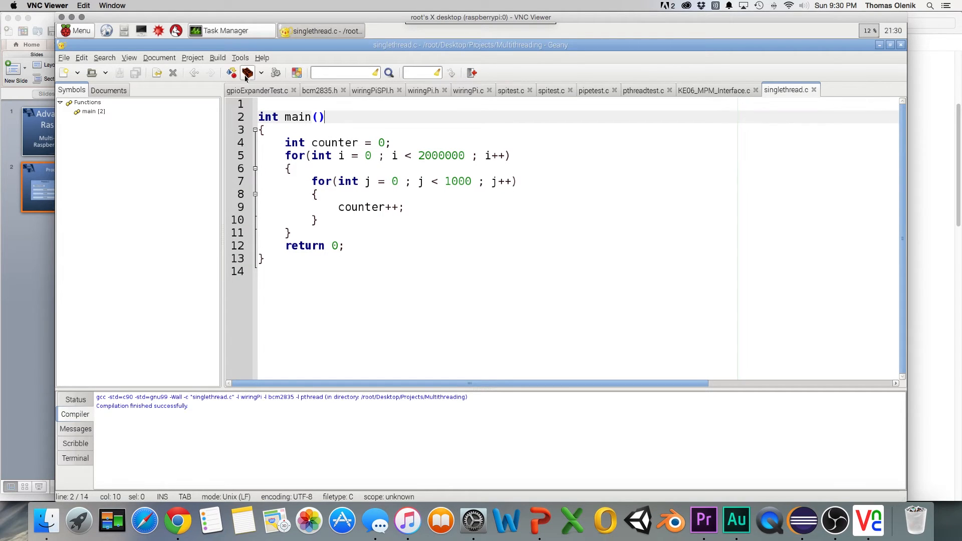
click(275, 73)
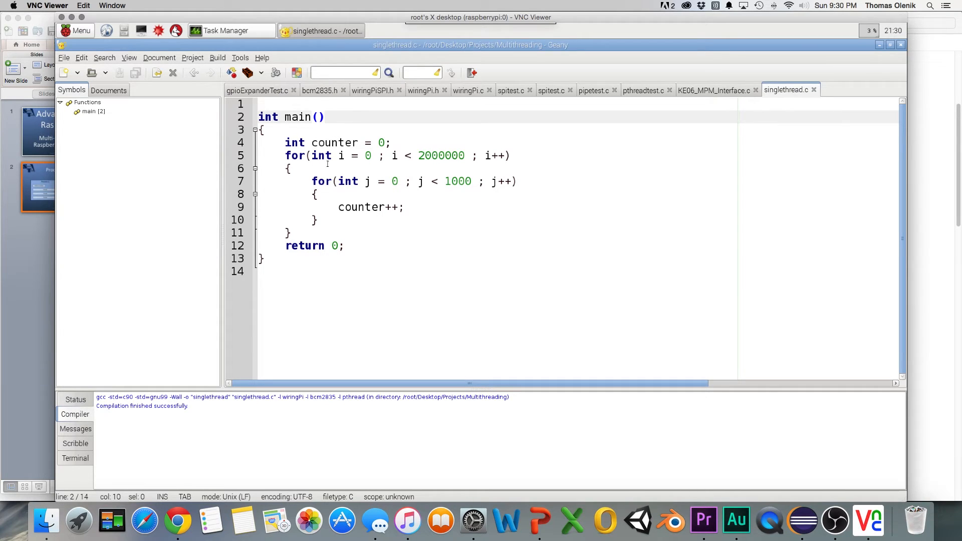
click(324, 116)
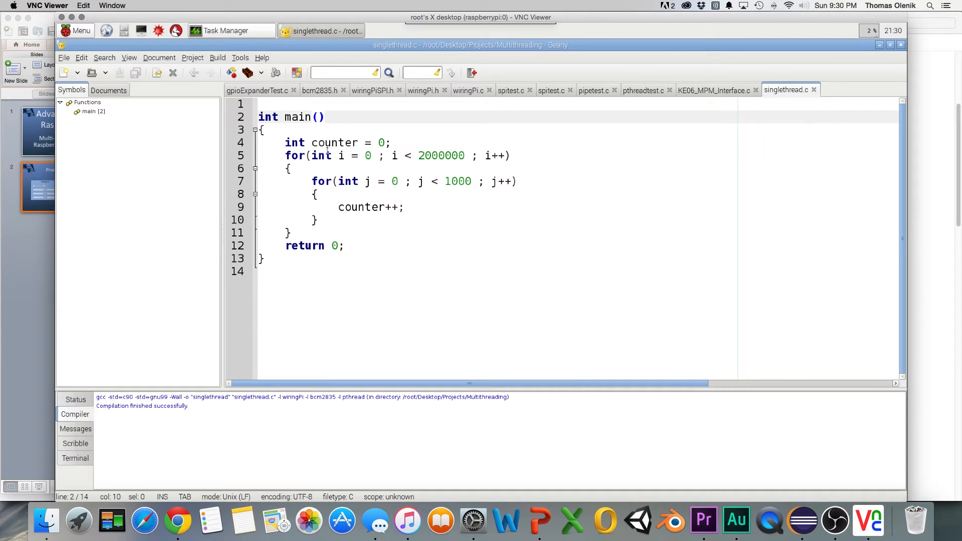
mouse_move(247, 72)
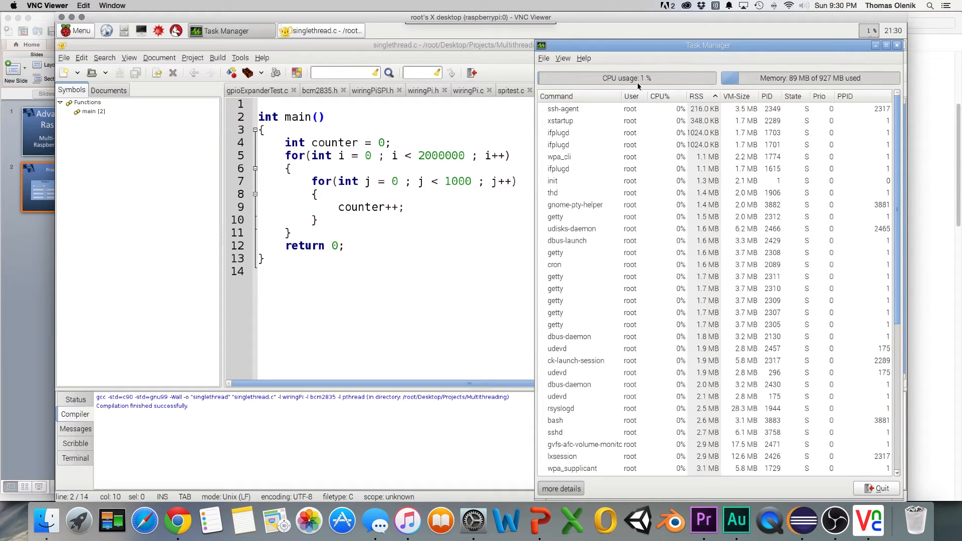
mouse_move(644, 87)
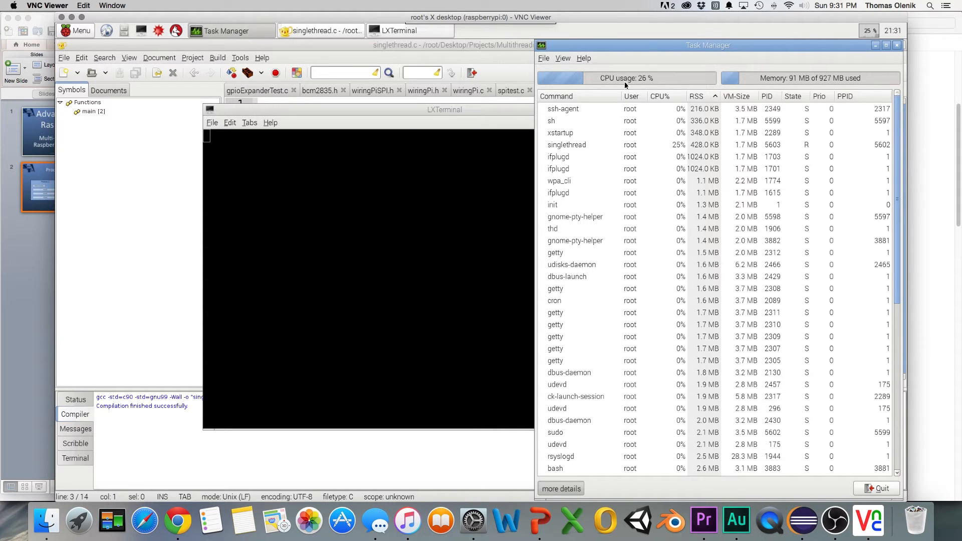
mouse_move(379, 239)
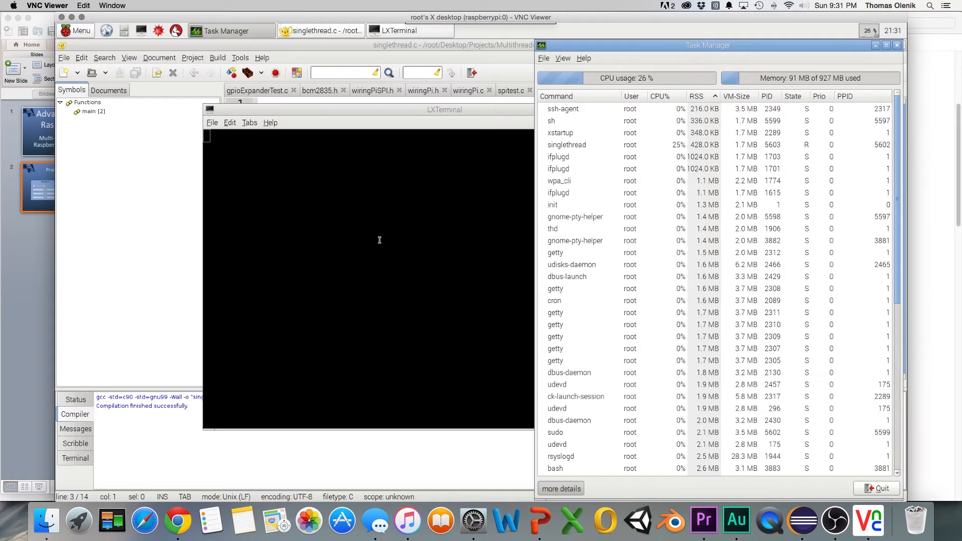
mouse_move(692, 141)
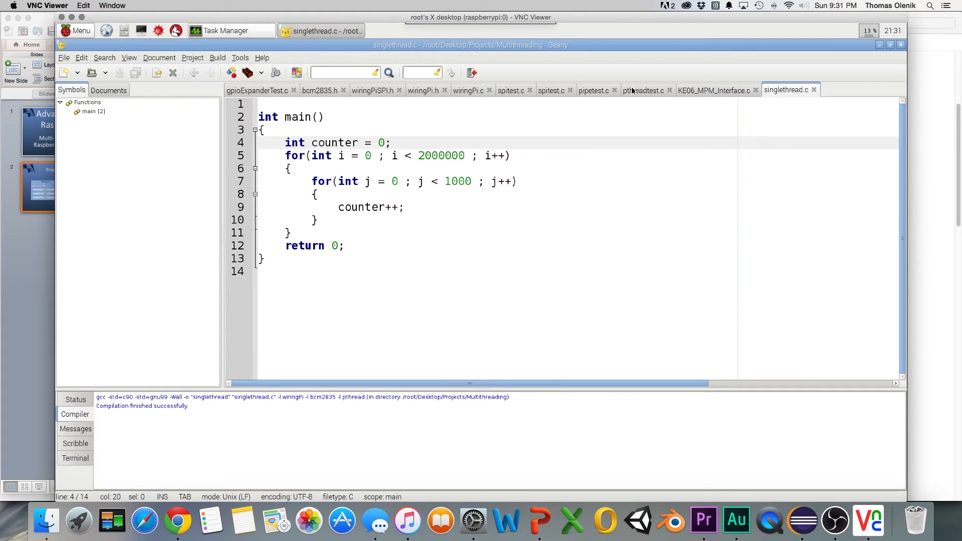
Step: Switch to pthreadtest.c and highlight getpid in the include comments, leaving the file unchanged
click(643, 90)
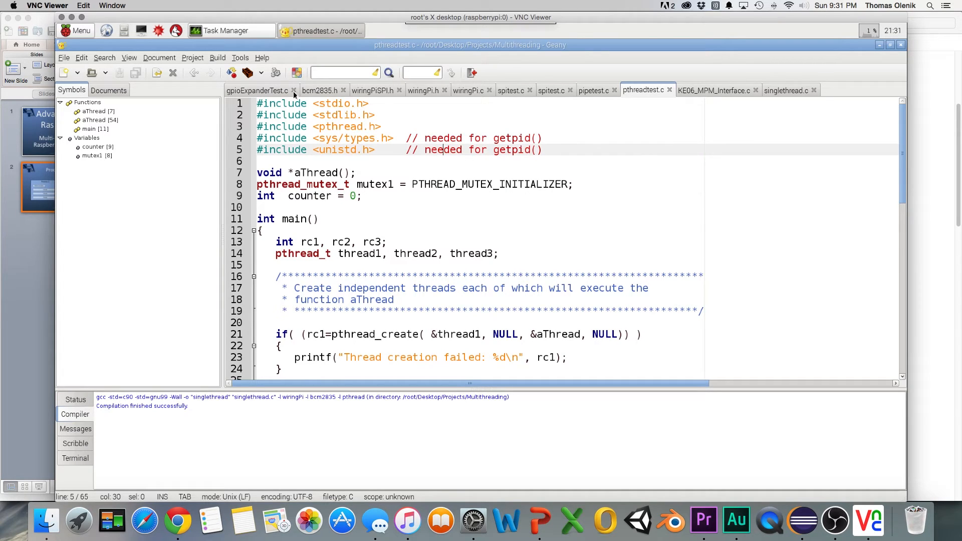
click(376, 114)
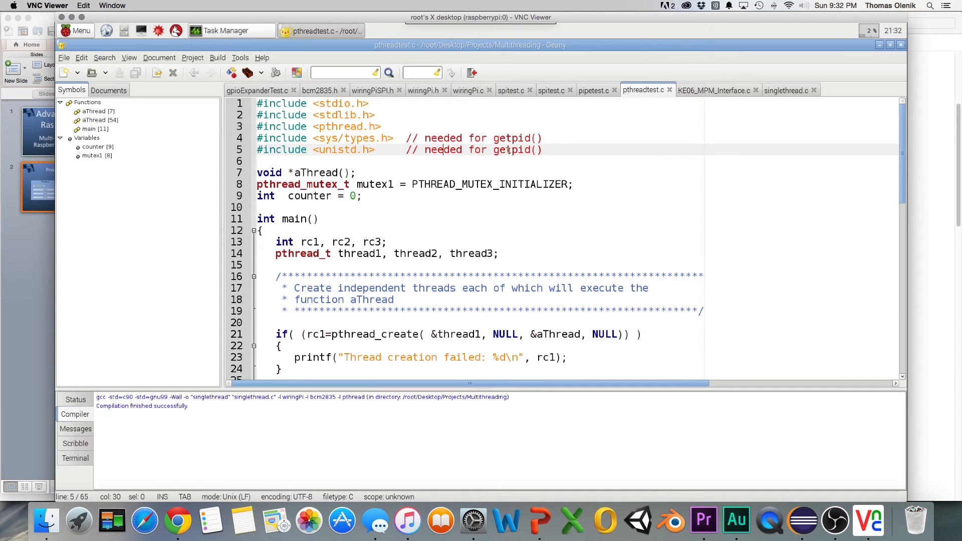
double_click(510, 137)
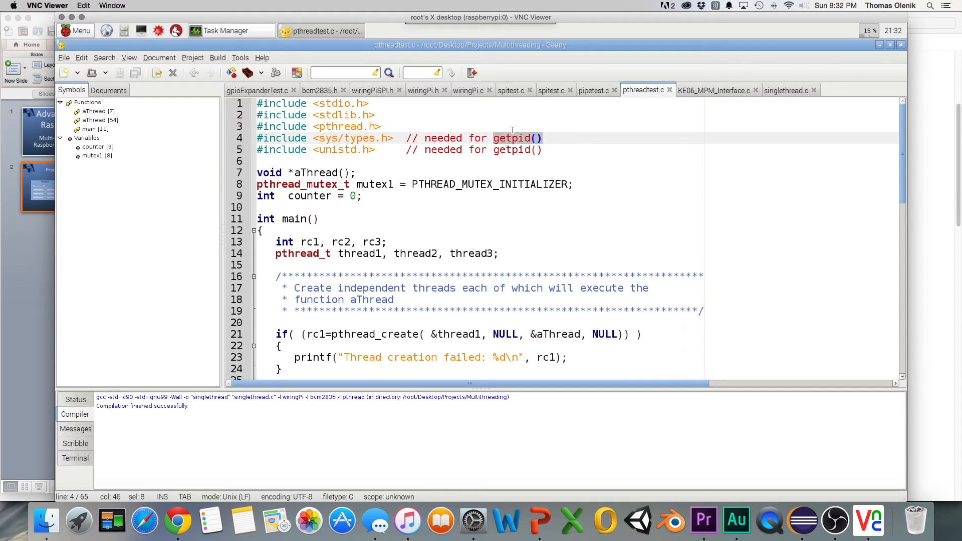
click(518, 149)
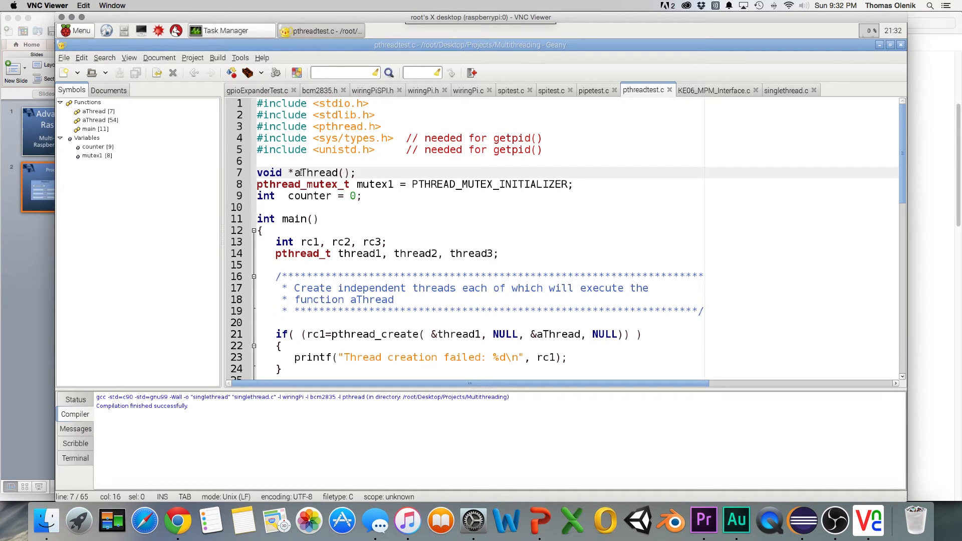
click(355, 172)
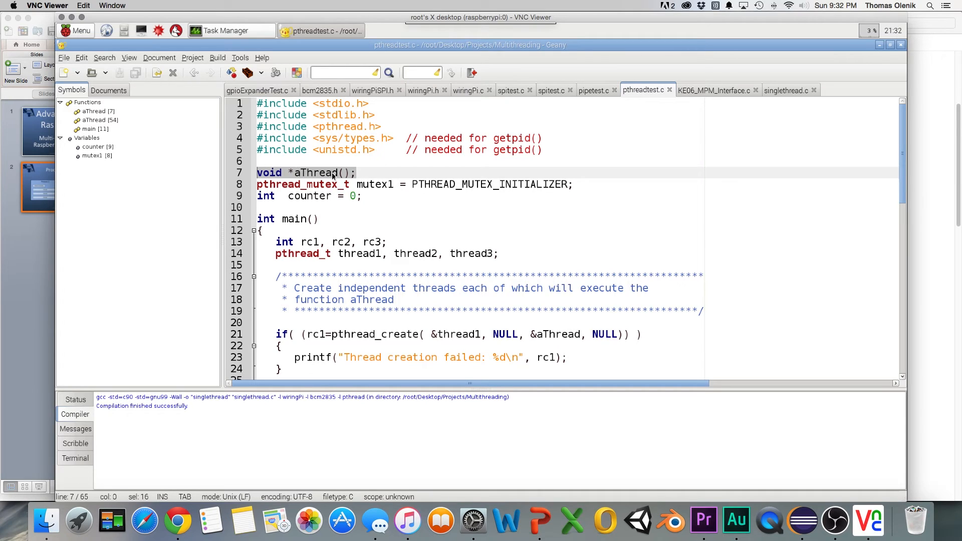
click(294, 173)
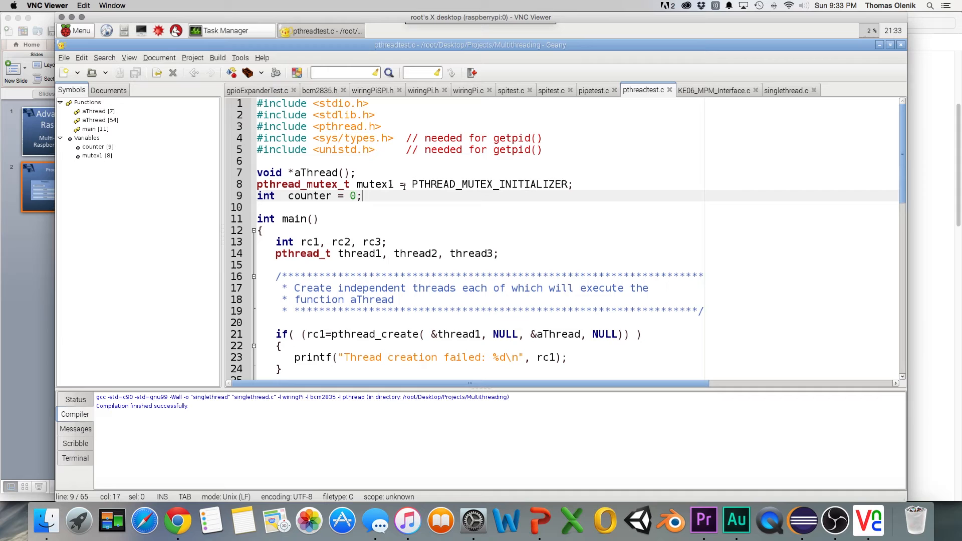
click(435, 184)
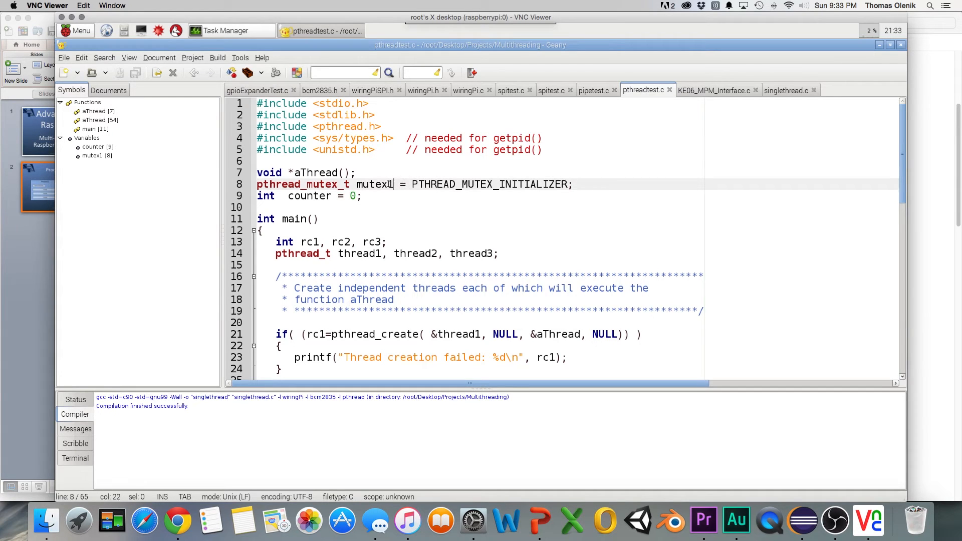
double_click(374, 185)
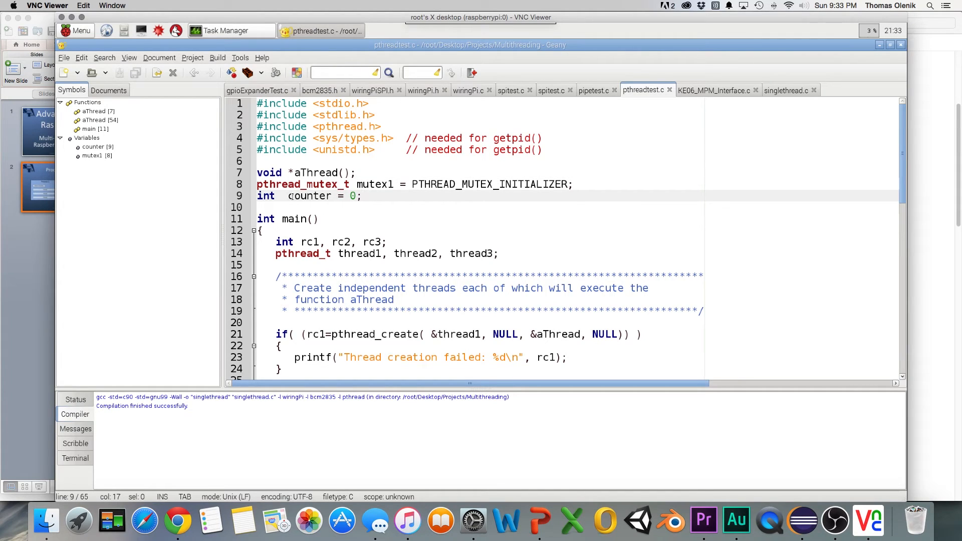
double_click(310, 196)
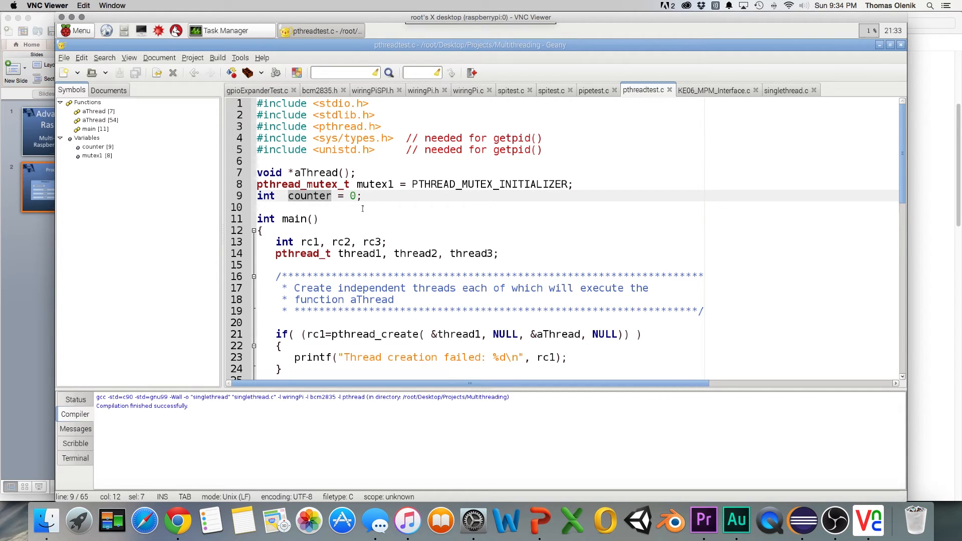
click(384, 241)
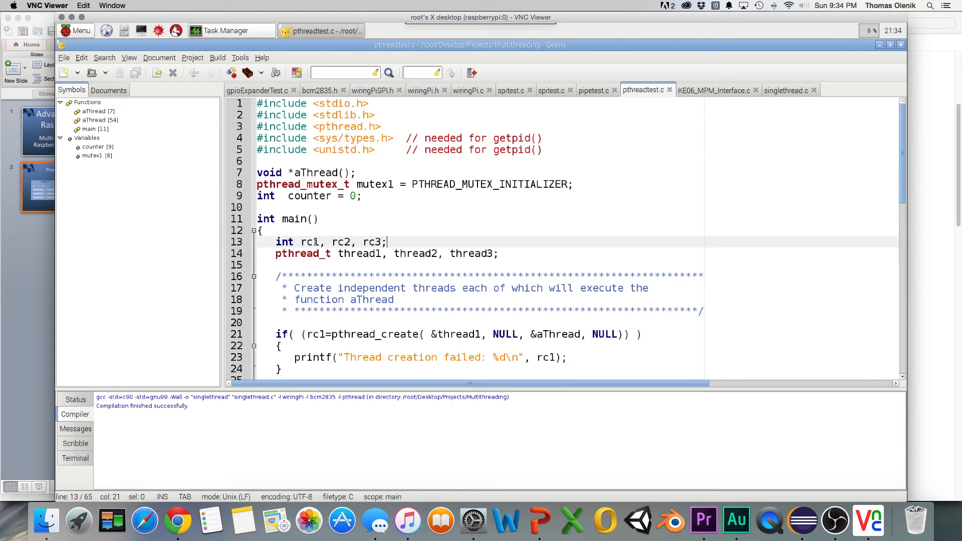
click(498, 254)
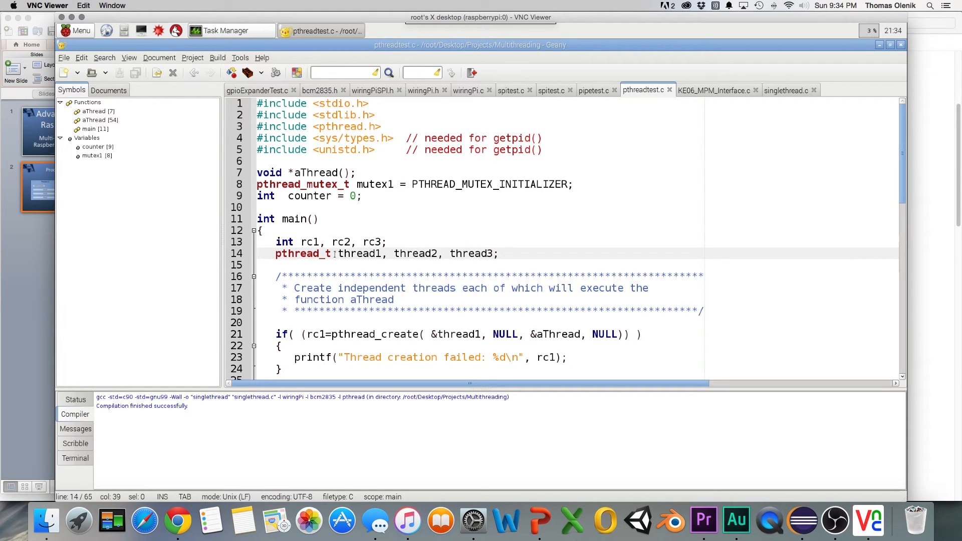
click(499, 253)
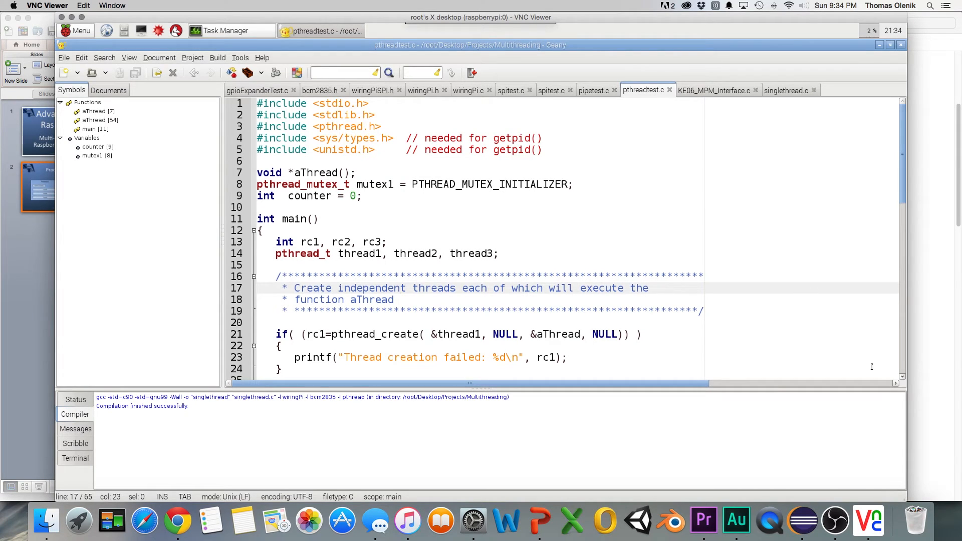
click(429, 357)
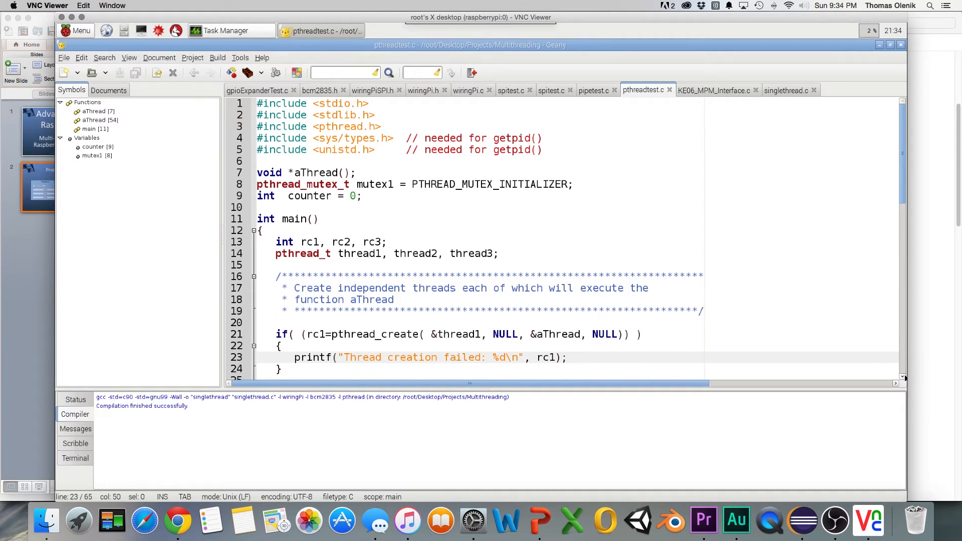
scroll(down, 3)
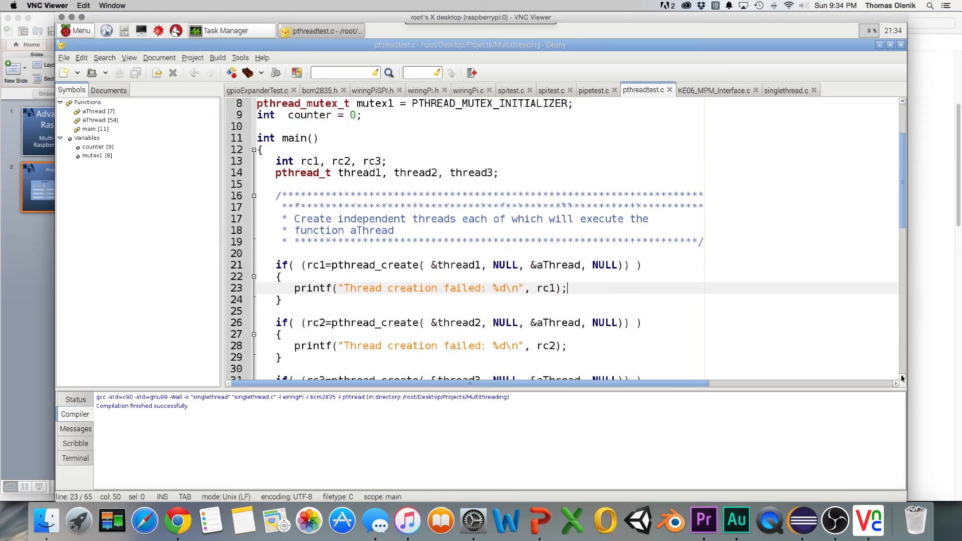
scroll(down, 3)
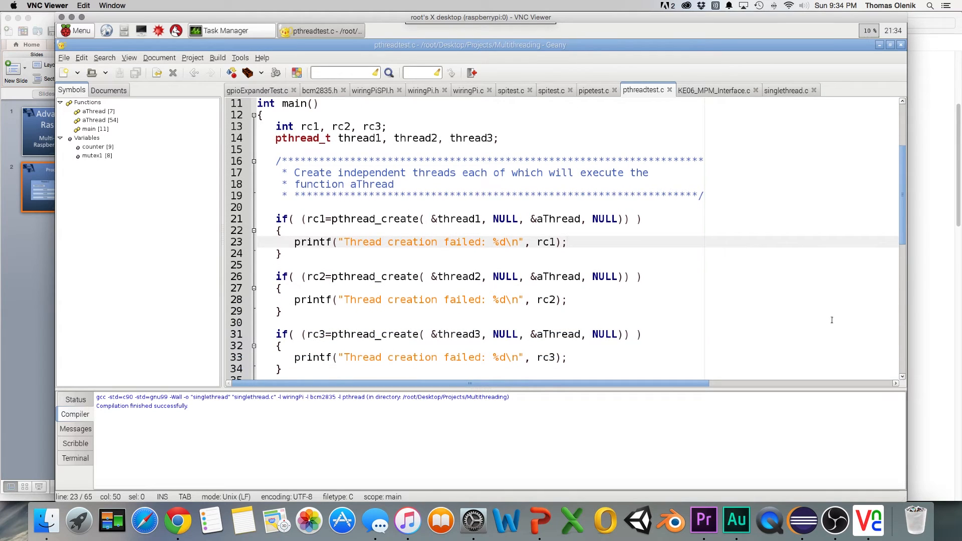
click(564, 242)
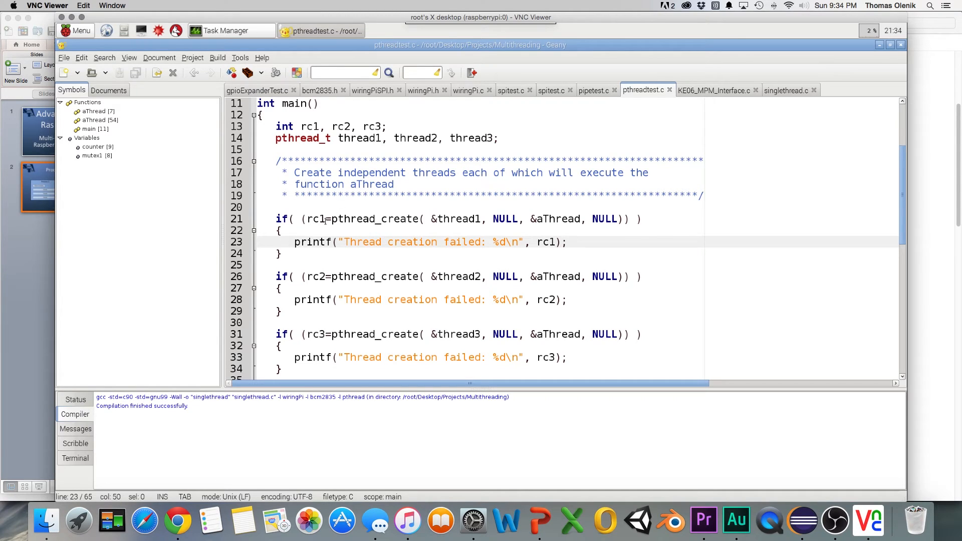
click(567, 241)
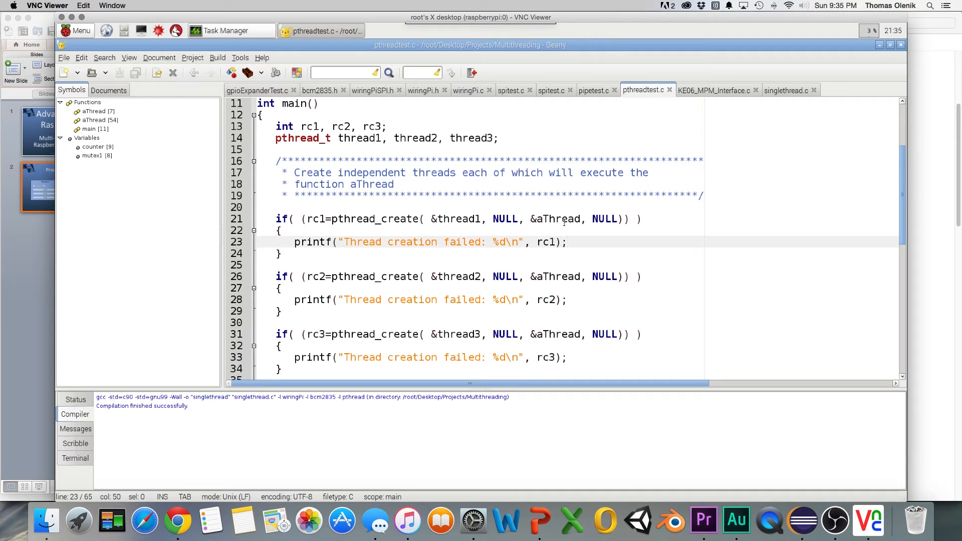
click(566, 241)
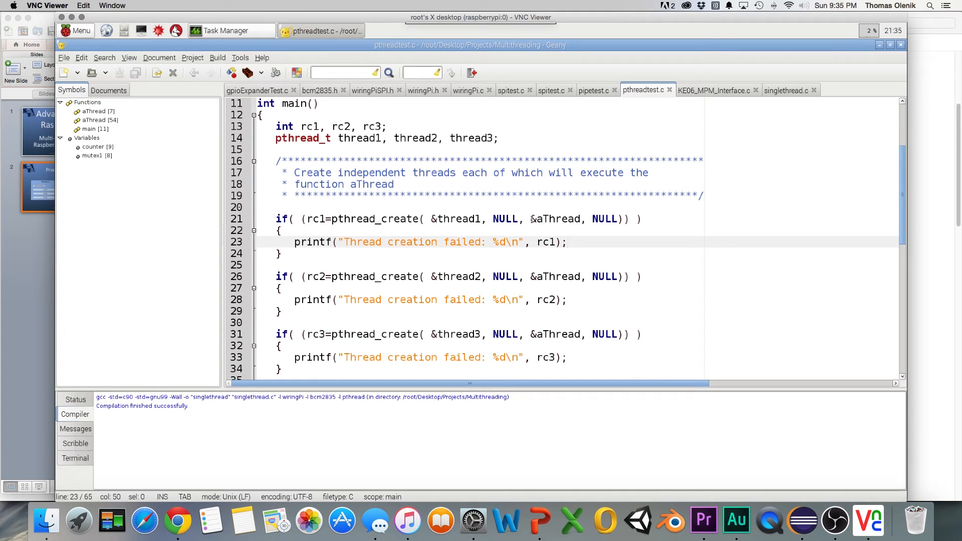
double_click(554, 219)
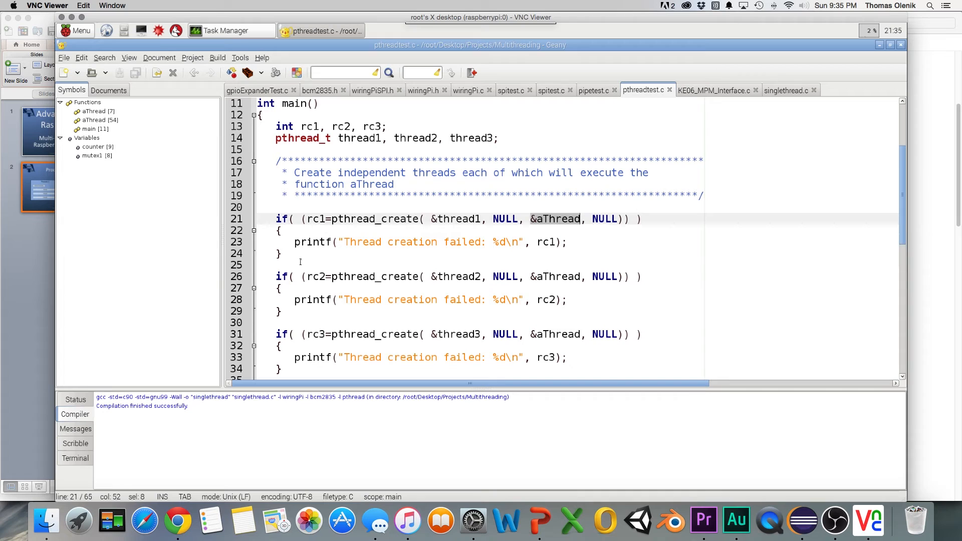
scroll(down, 3)
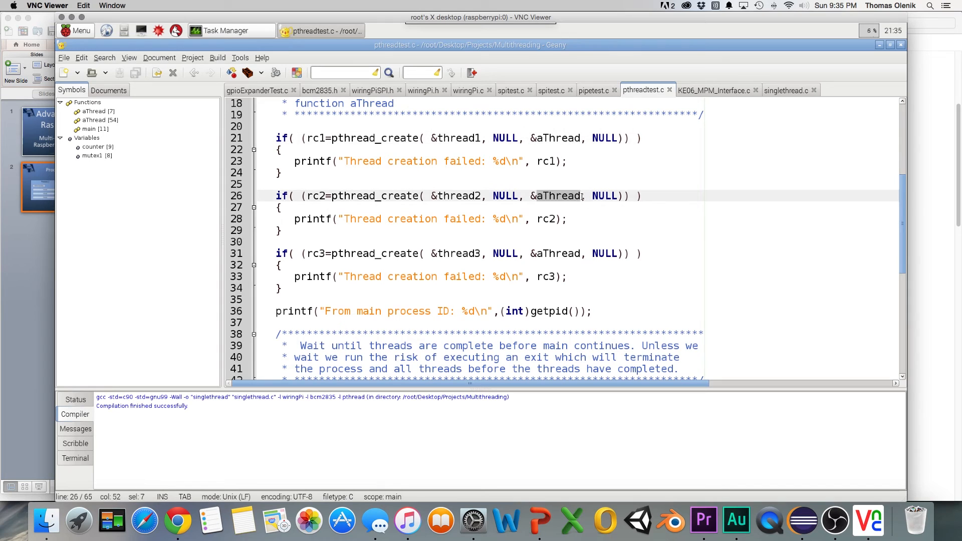
scroll(down, 3)
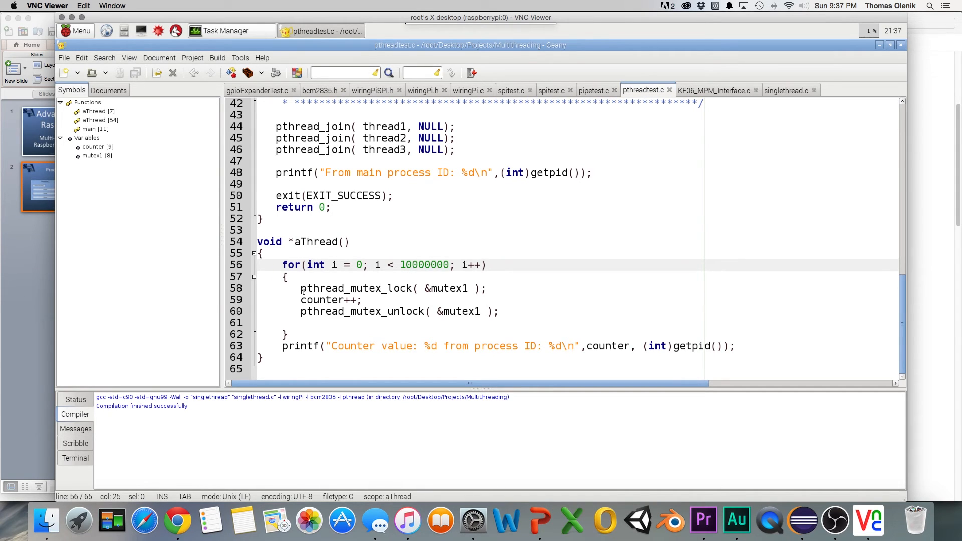
double_click(355, 287)
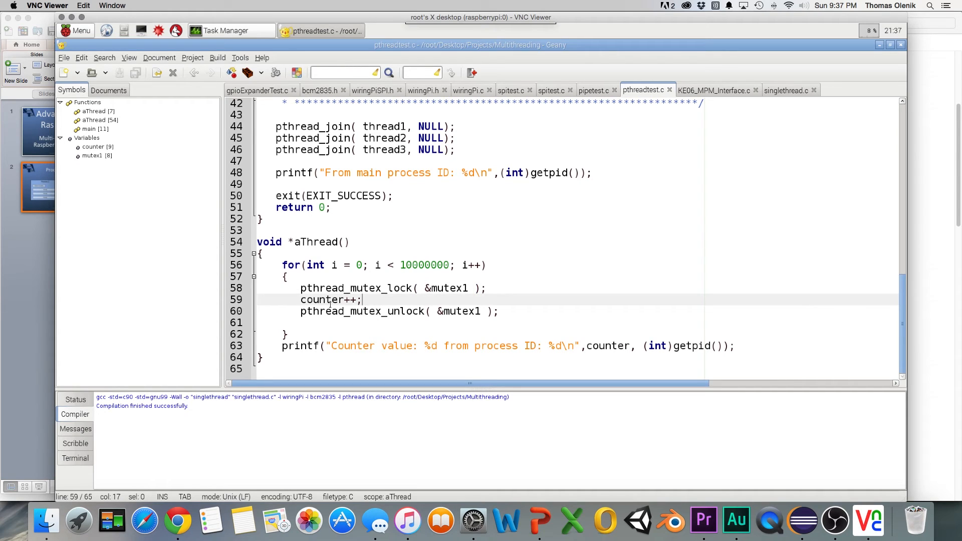
click(419, 310)
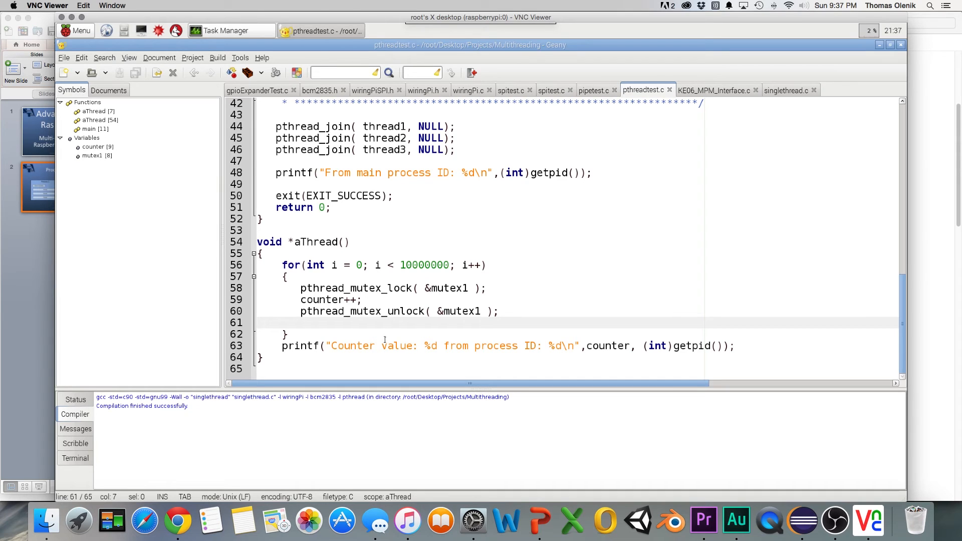
click(340, 345)
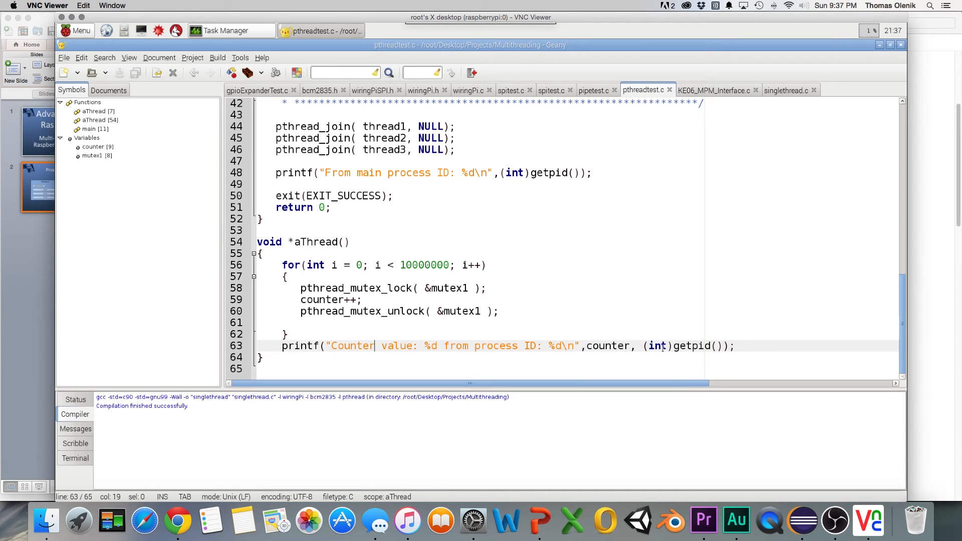
mouse_move(708, 345)
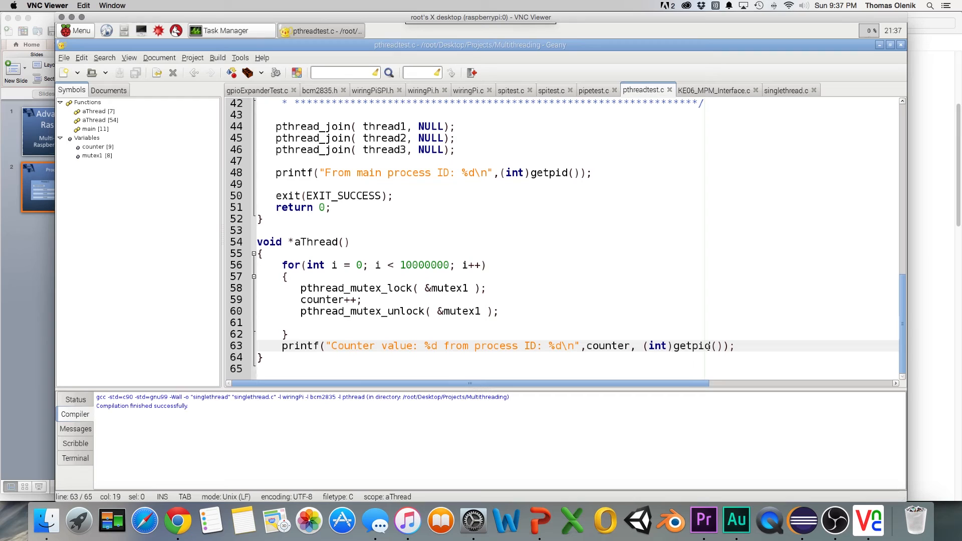
click(374, 345)
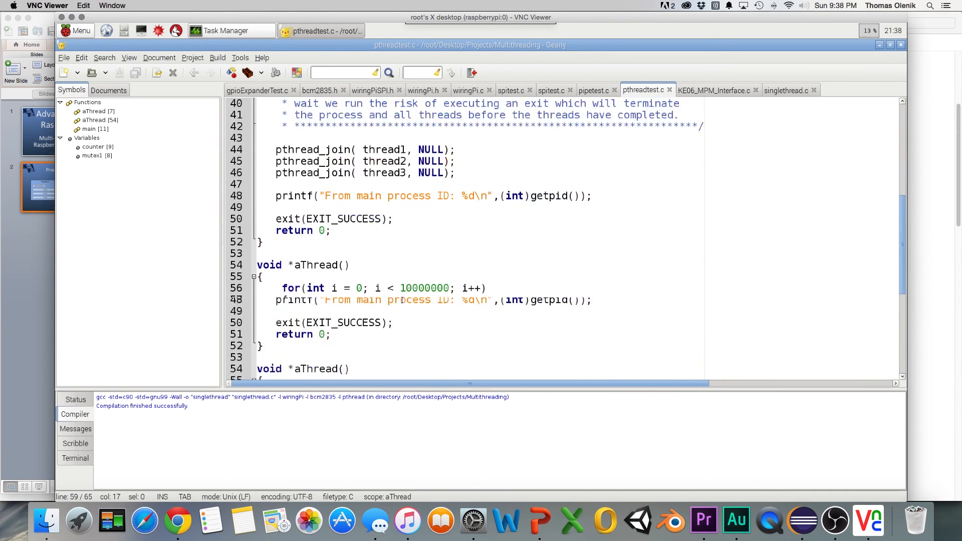
scroll(up, 3)
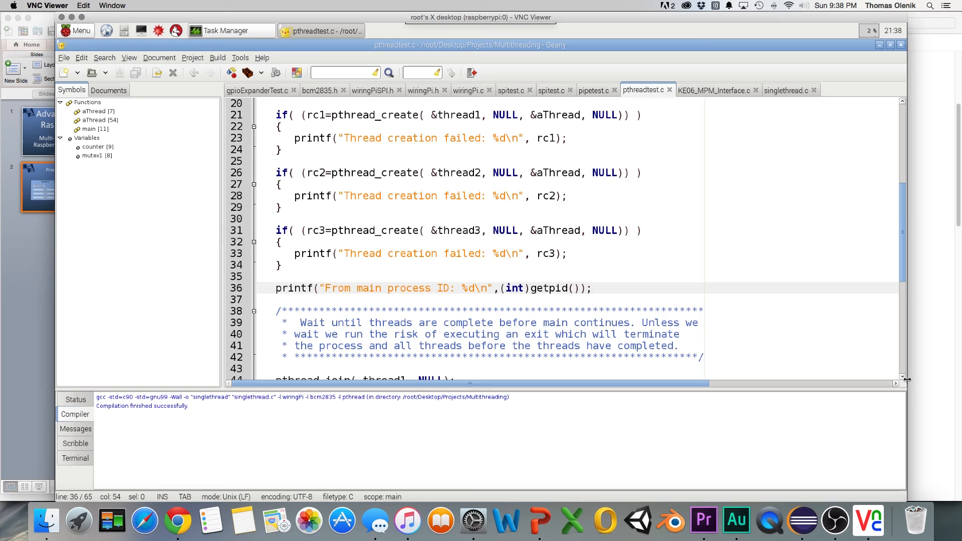
scroll(down, 3)
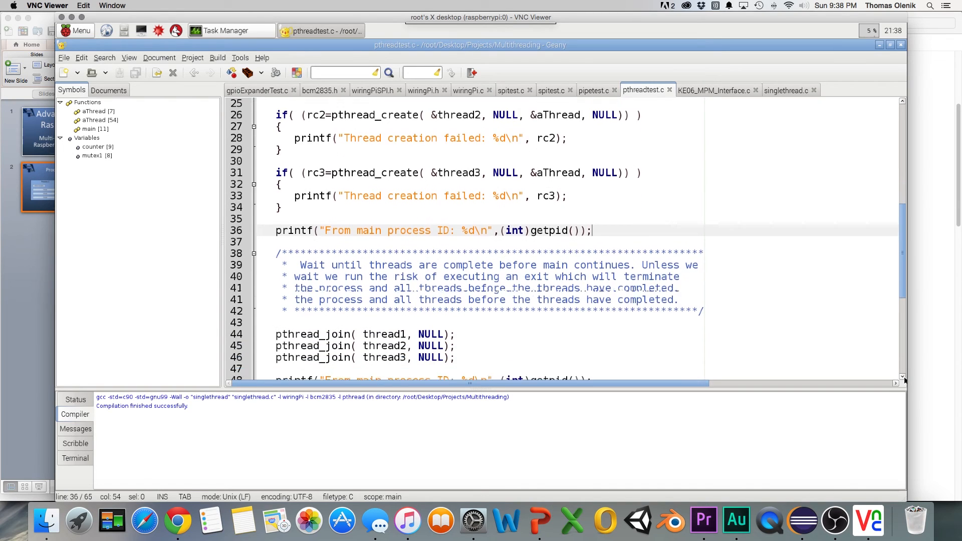
scroll(down, 3)
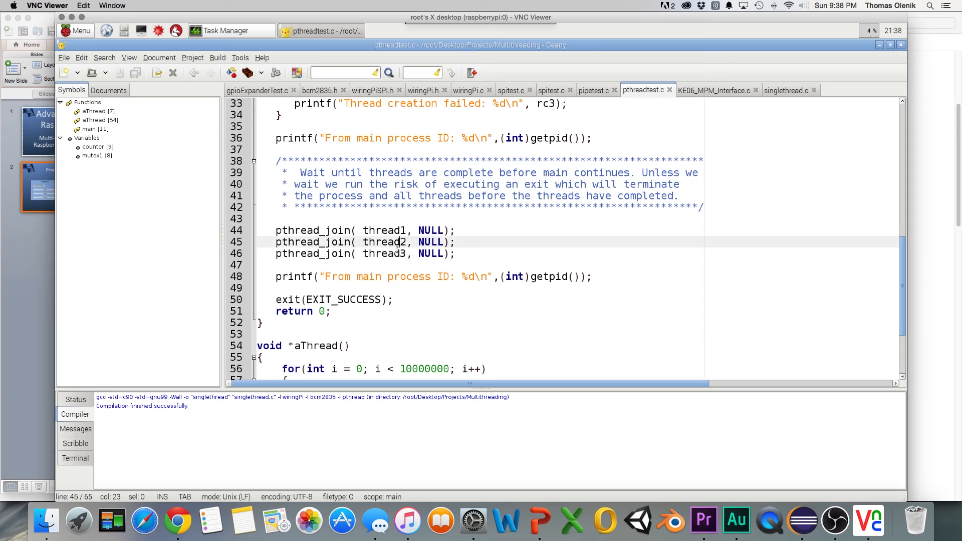
click(387, 230)
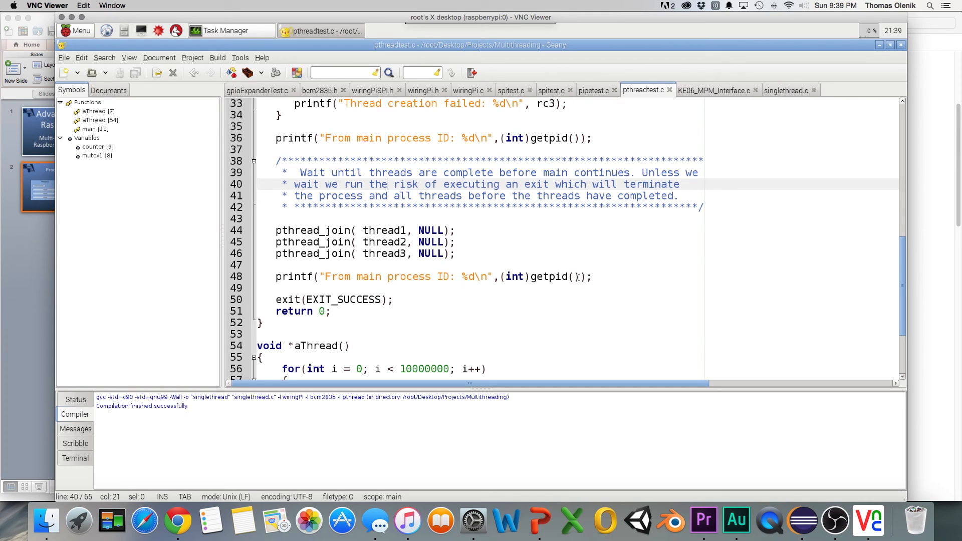
mouse_move(344, 271)
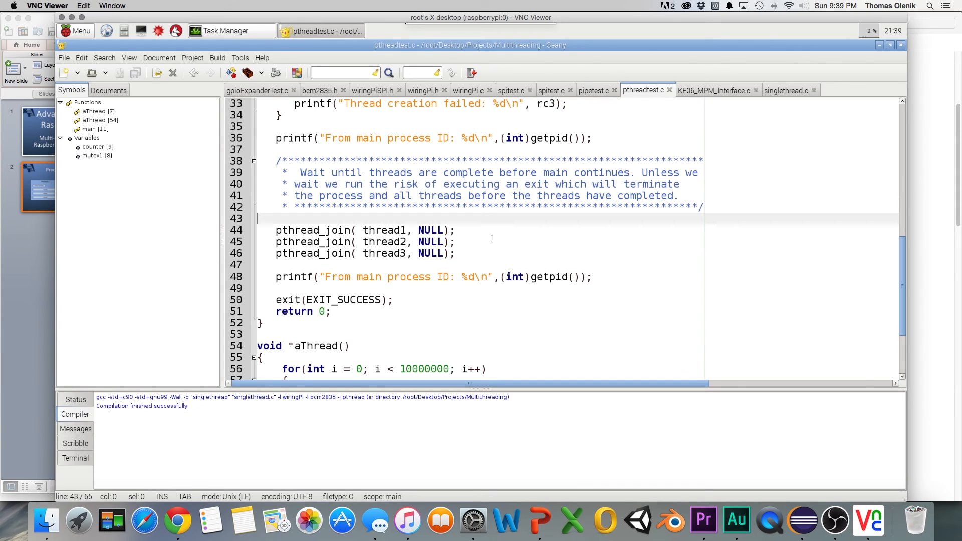
scroll(up, 3)
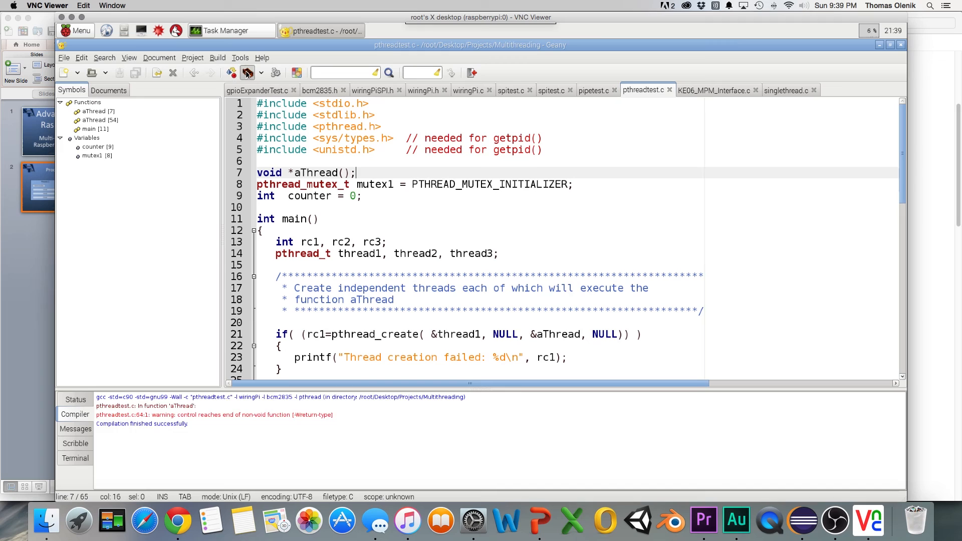
Step: Build pthreadtest.c into an executable and run it, printing main process ID 5632
click(246, 74)
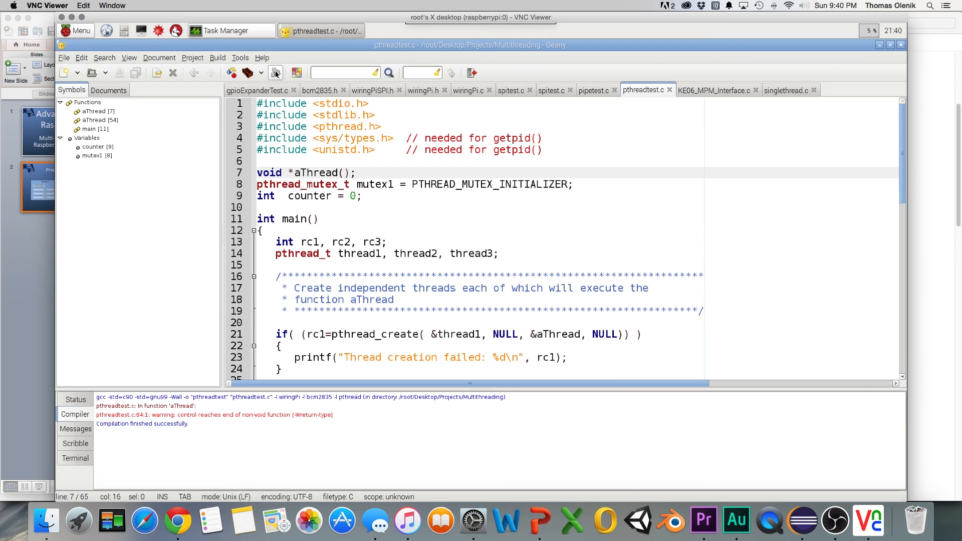
click(274, 73)
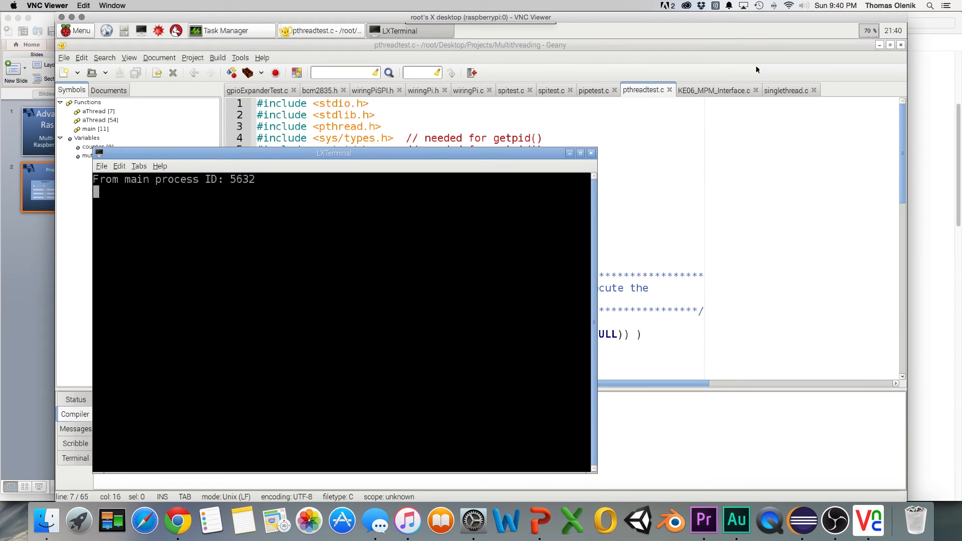
mouse_move(870, 39)
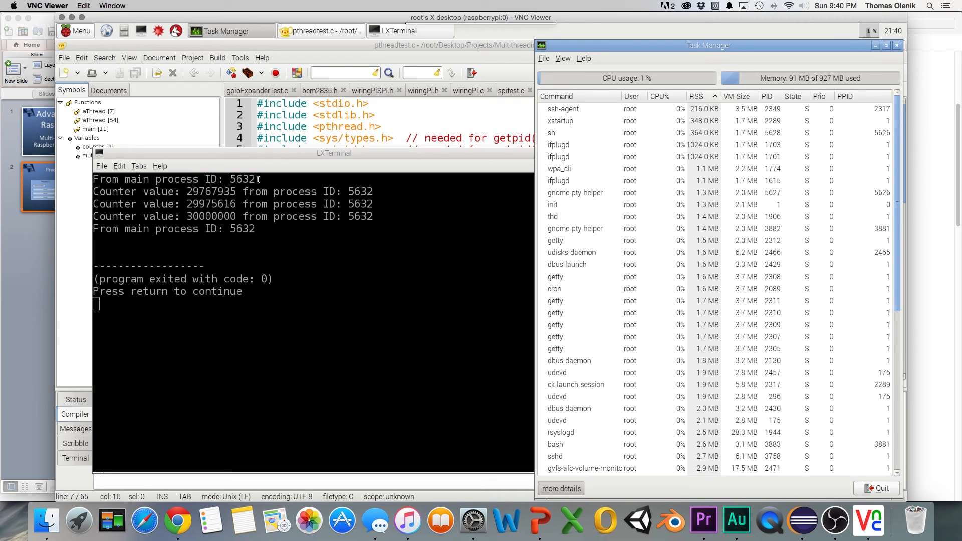
Step: Raise LXTerminal over the process list and highlight the first counter value 29767935
click(334, 152)
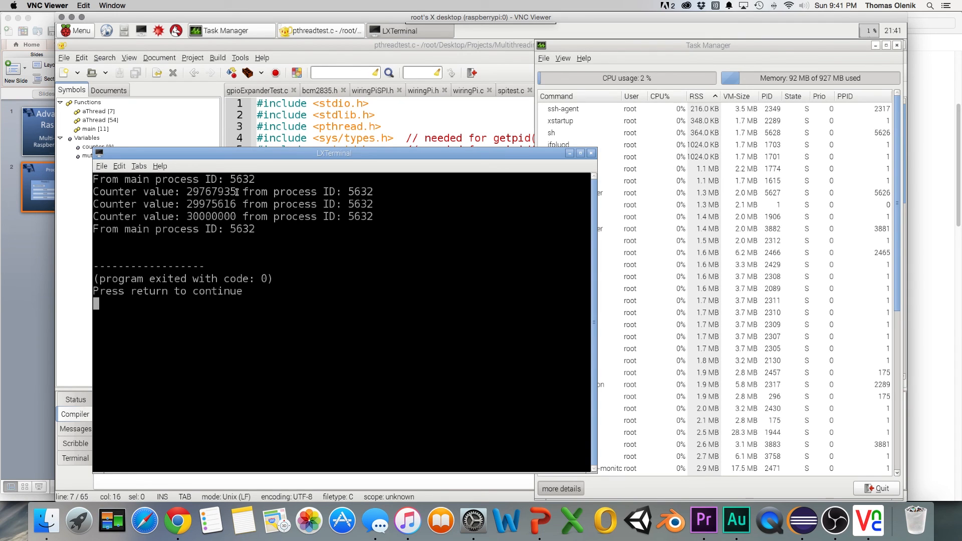
double_click(212, 191)
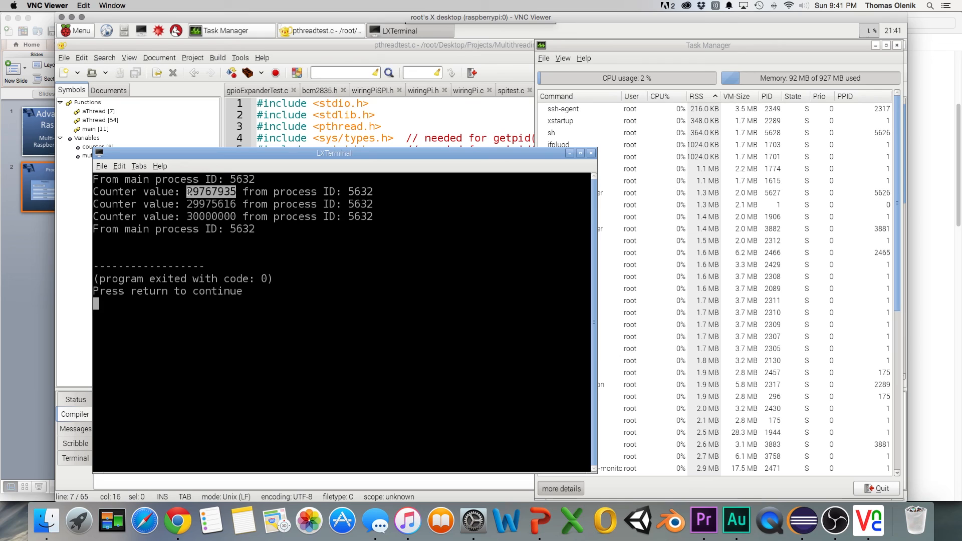